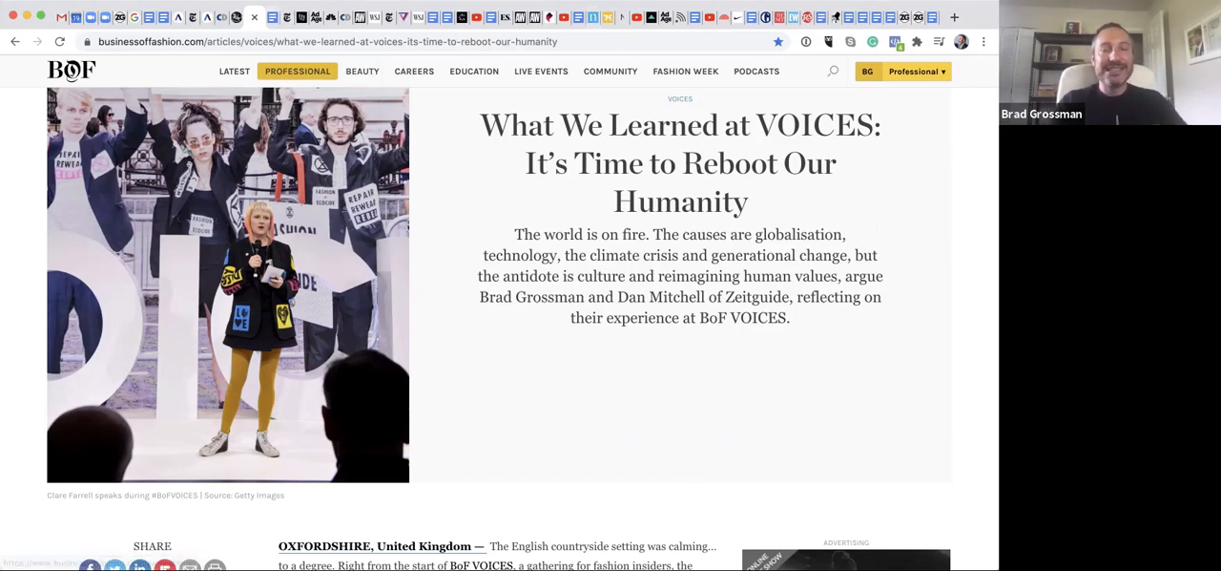
Switch to the Culture Class outline and scroll down to the TECH's IMPACT section.
left_click(268, 17)
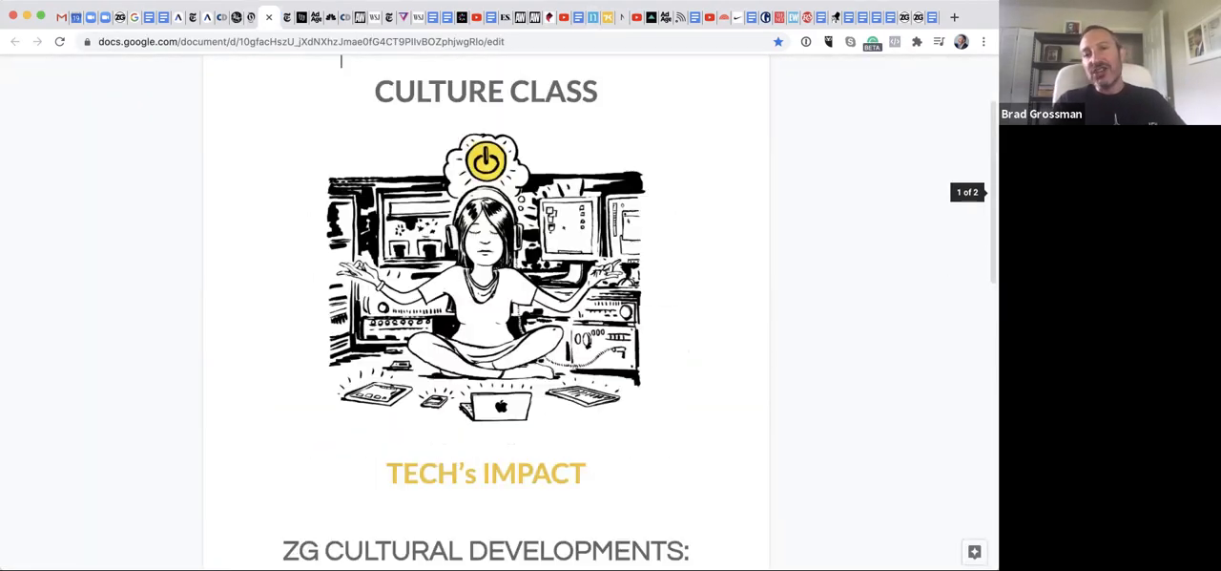
scroll("down", 3)
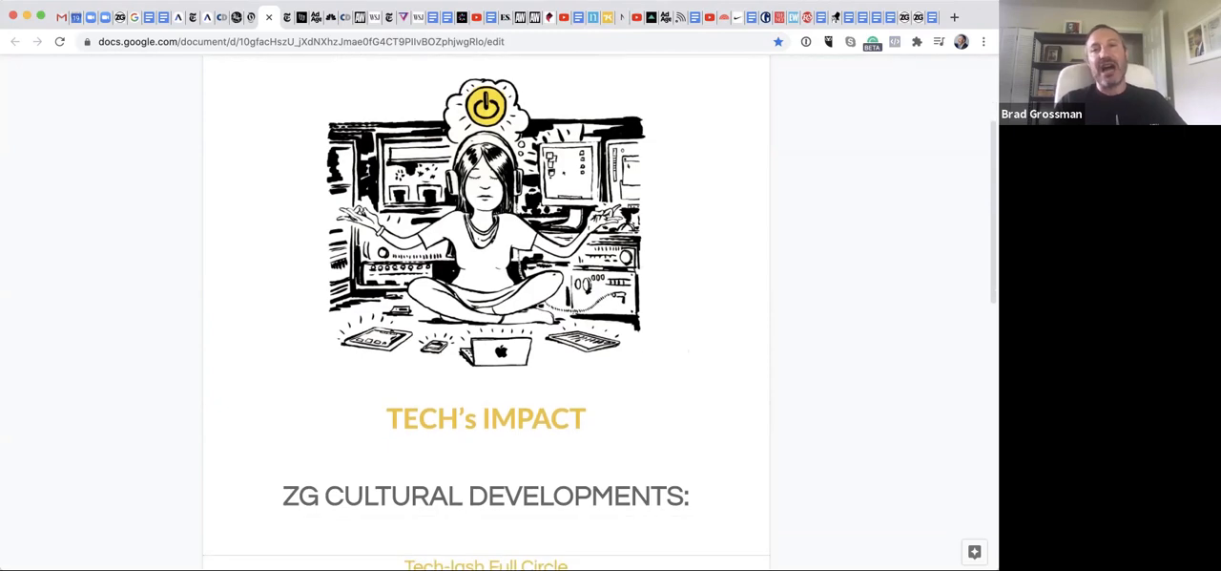
scroll("down", 3)
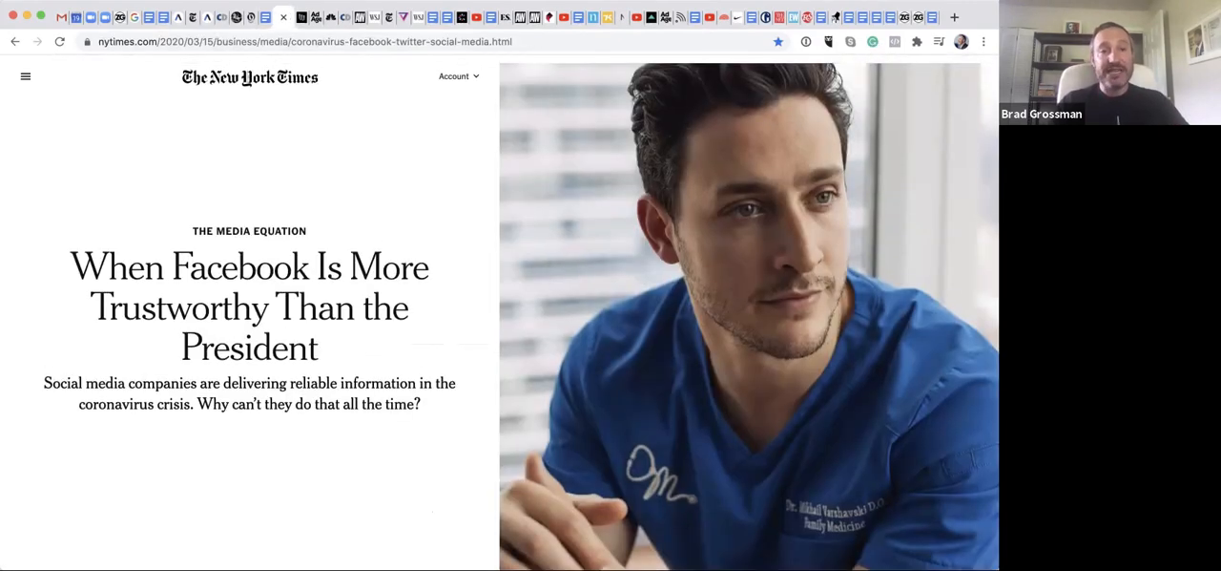
Mark the publication date of 'When Facebook Is More Trustworthy Than the President' and read on.
scroll("down", 3)
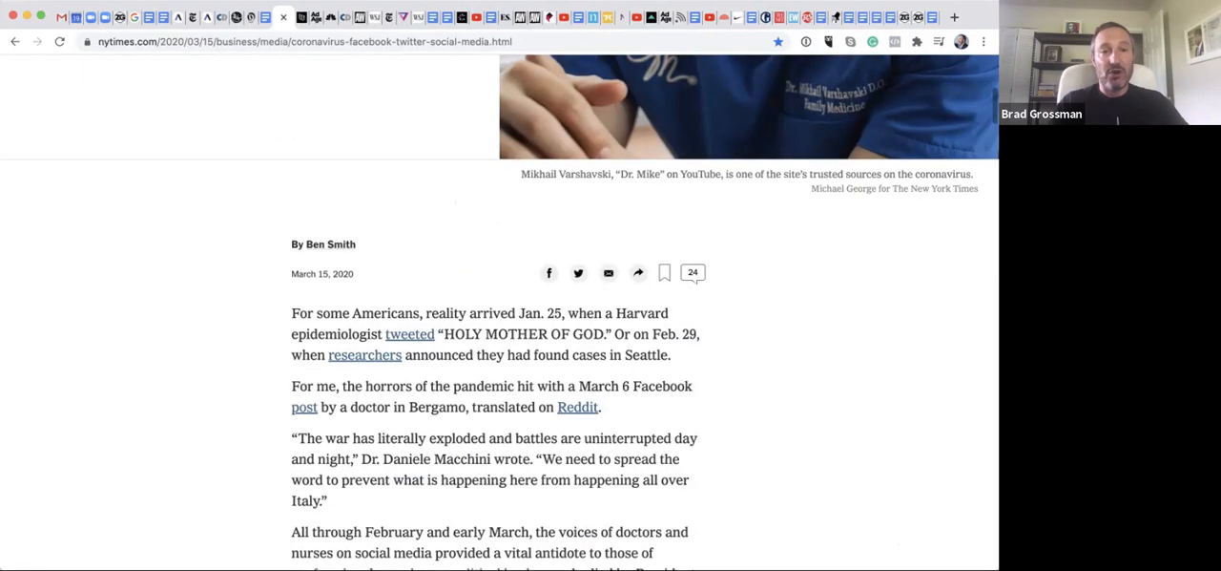
double_click(322, 274)
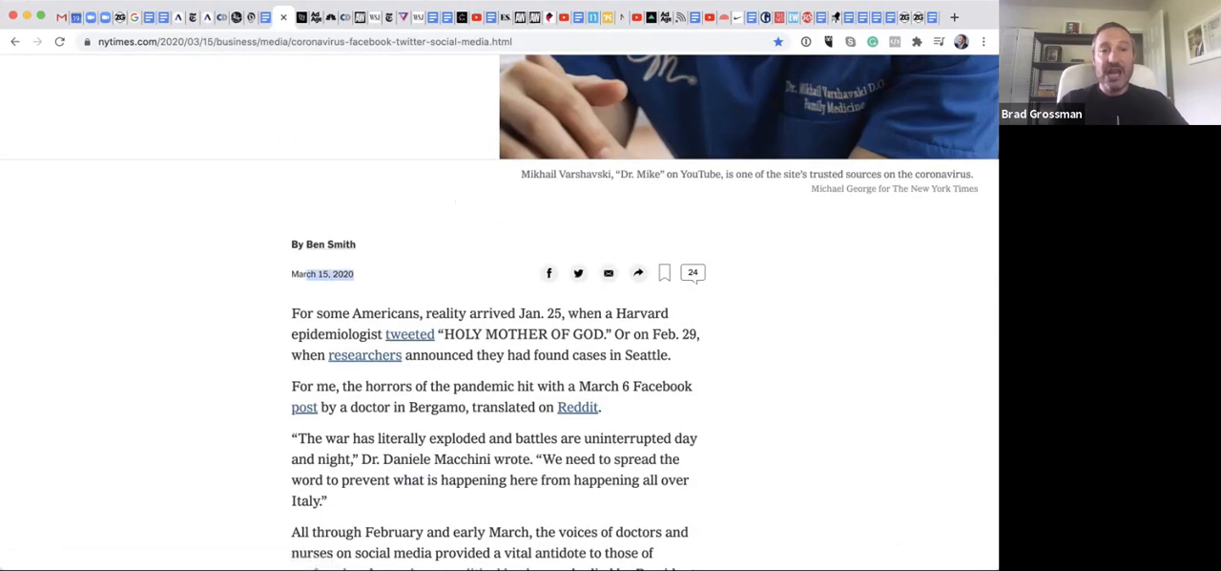
scroll("down", 3)
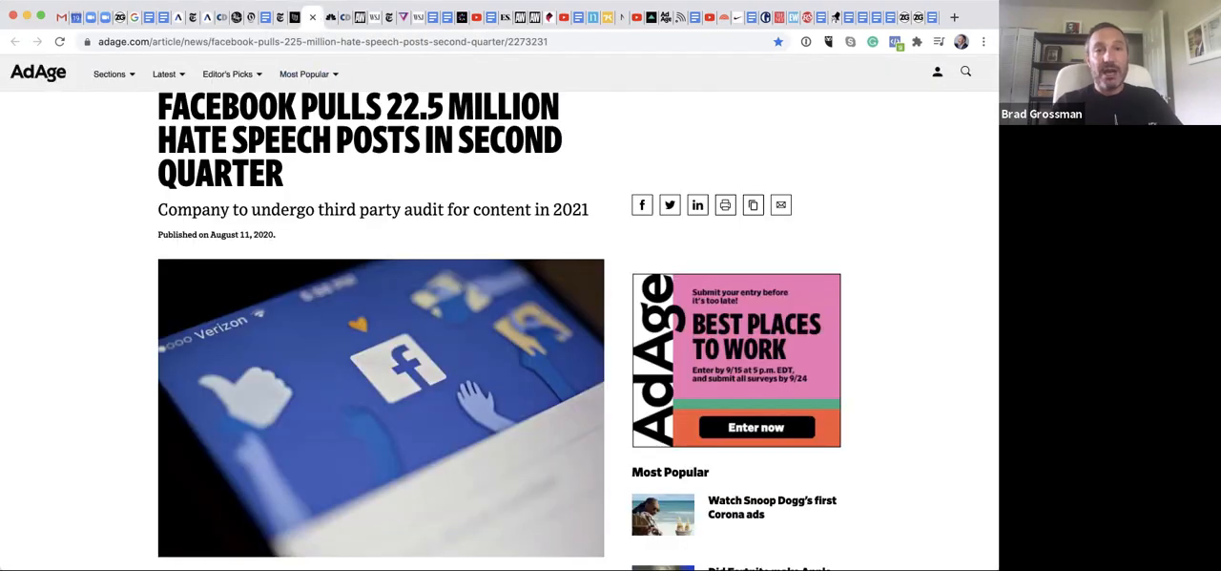
Scroll through the Ad Age article on Facebook pulling 22.5 million hate speech posts.
scroll("up", 3)
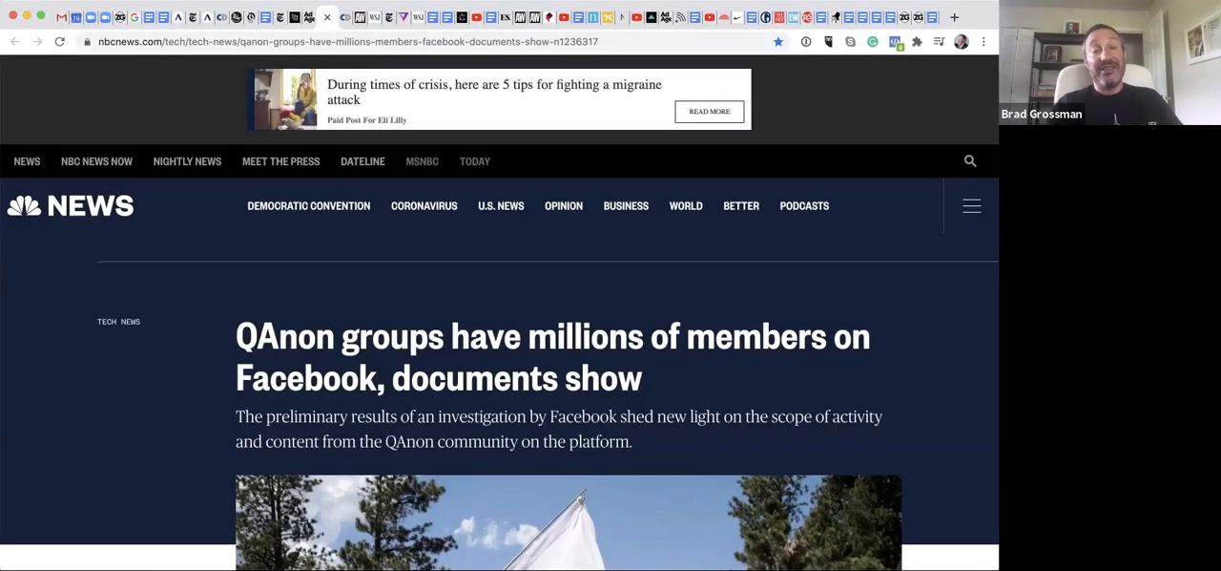
Scroll down the NBC News article on QAnon groups' millions of Facebook members.
scroll("down", 3)
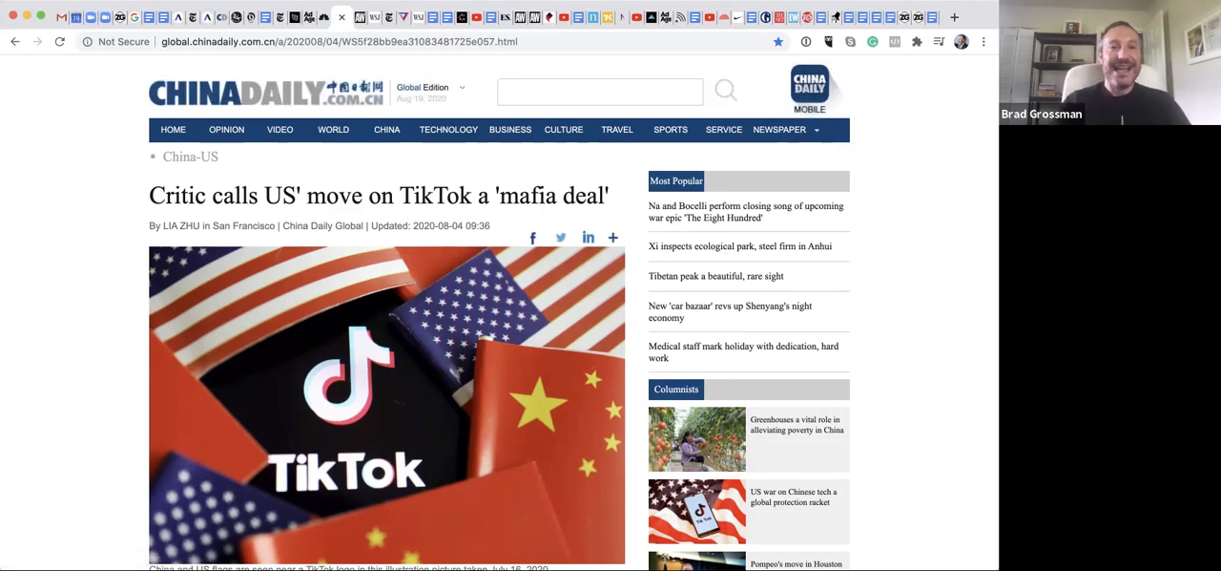
Drag across the China Daily 'mafia deal' TikTok article text.
left_click_drag(149, 195, 296, 195)
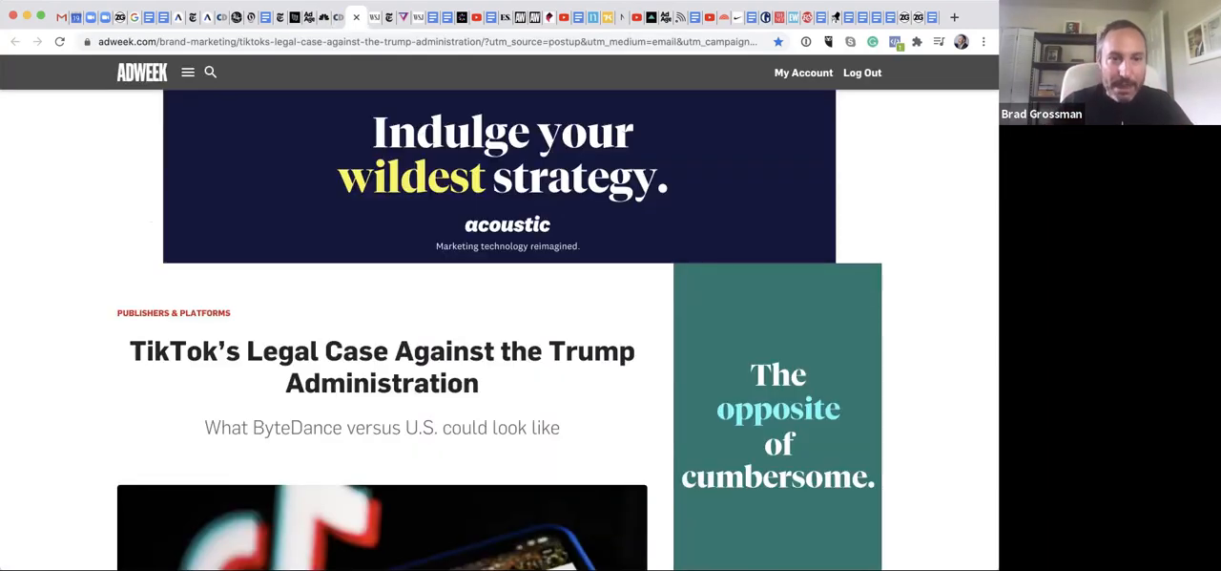
Scroll through the Adweek TikTok legal case article.
scroll("down", 3)
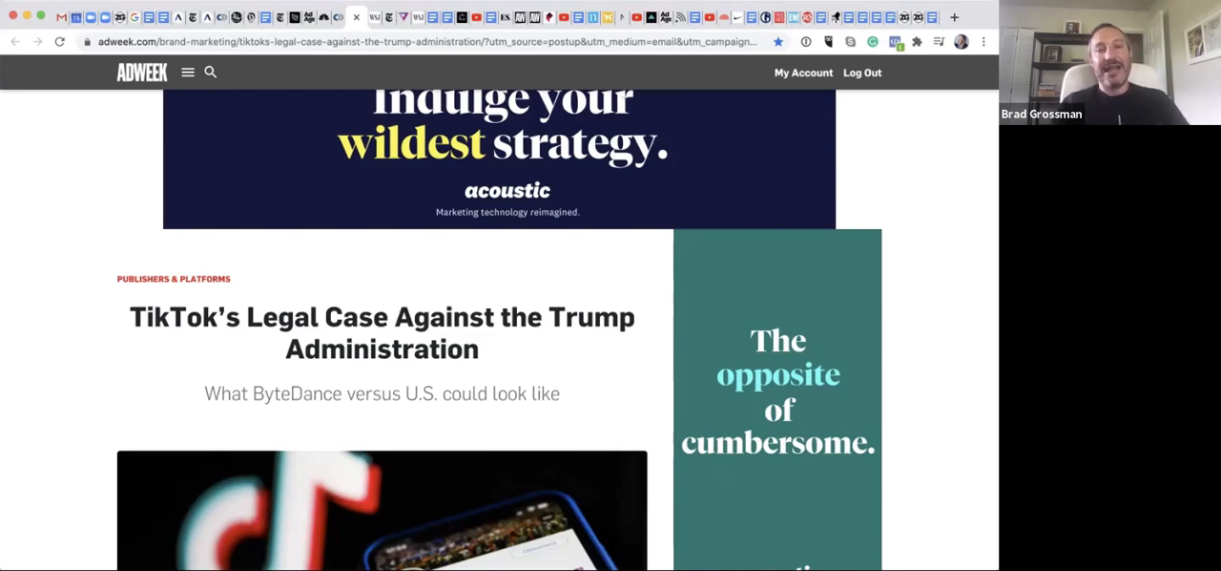
scroll("down", 3)
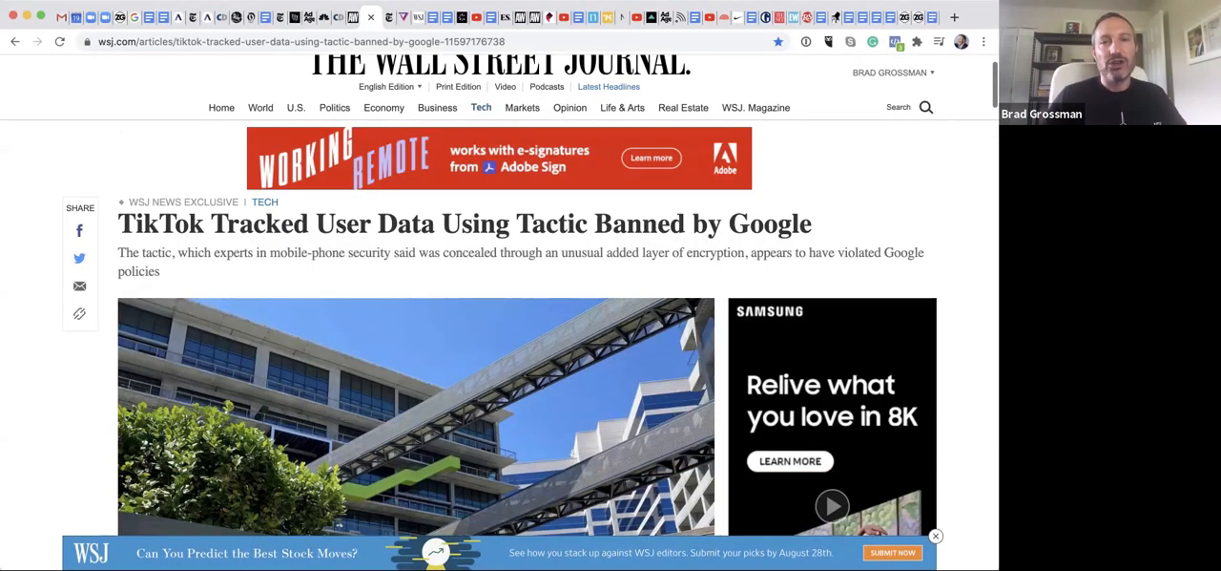
Scroll down the NYT article 'TikTok Ban? Creators and Fans Are Big Mad'.
scroll("down", 3)
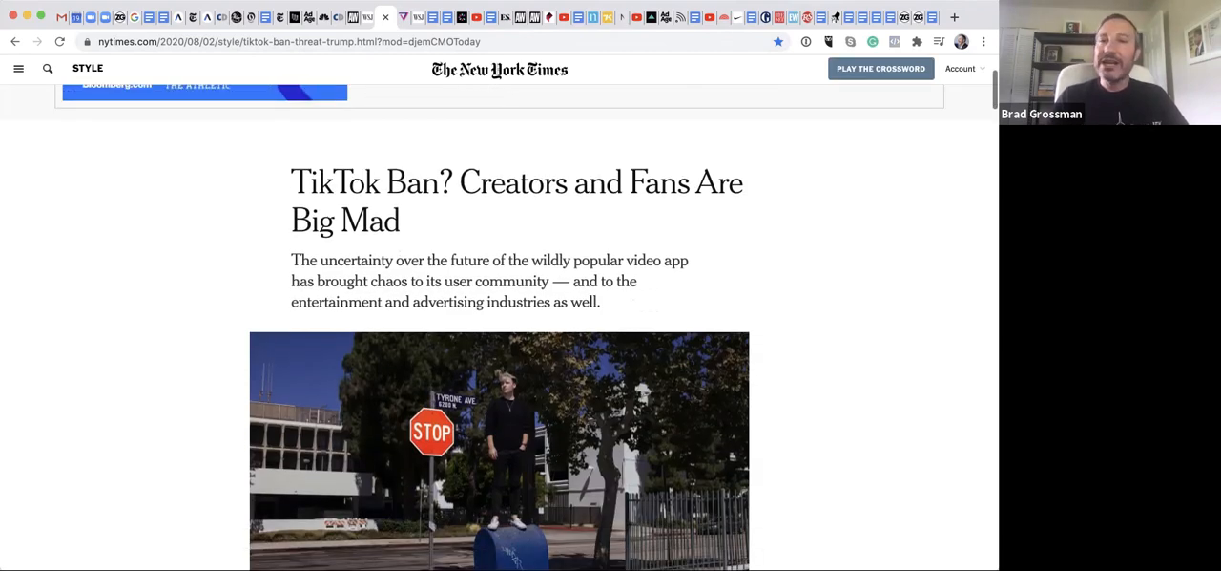
Scroll down The Verge's 'Attack of the TikTok clones' article.
scroll("down", 3)
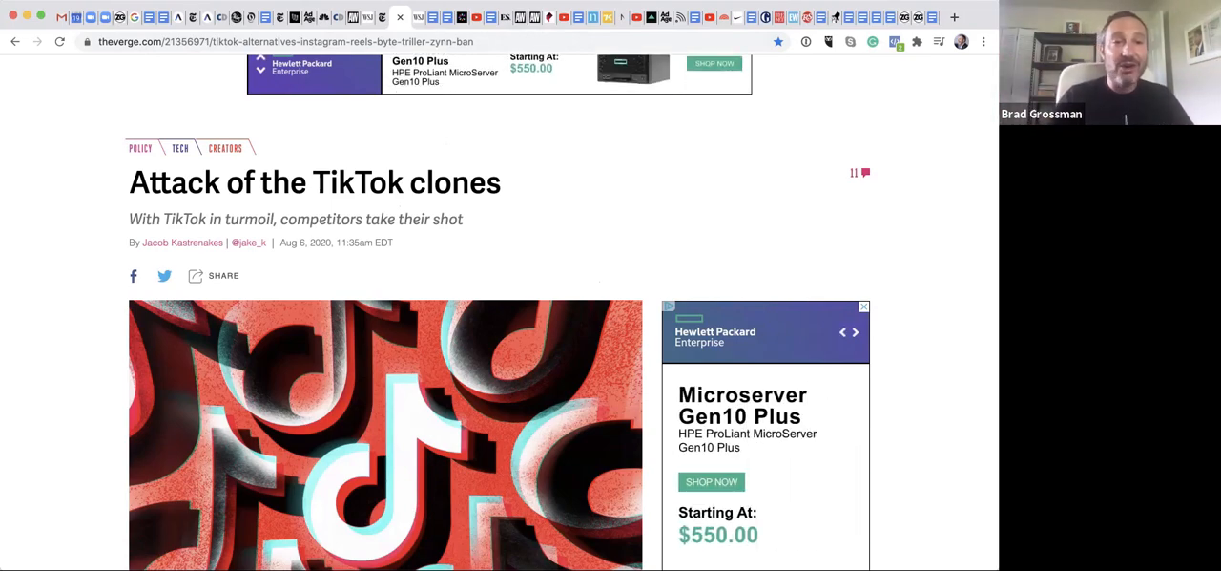
Scroll and drag-select text in the WSJ article 'Facebook Offers Money to Reel In TikTok Creators'.
scroll("down", 3)
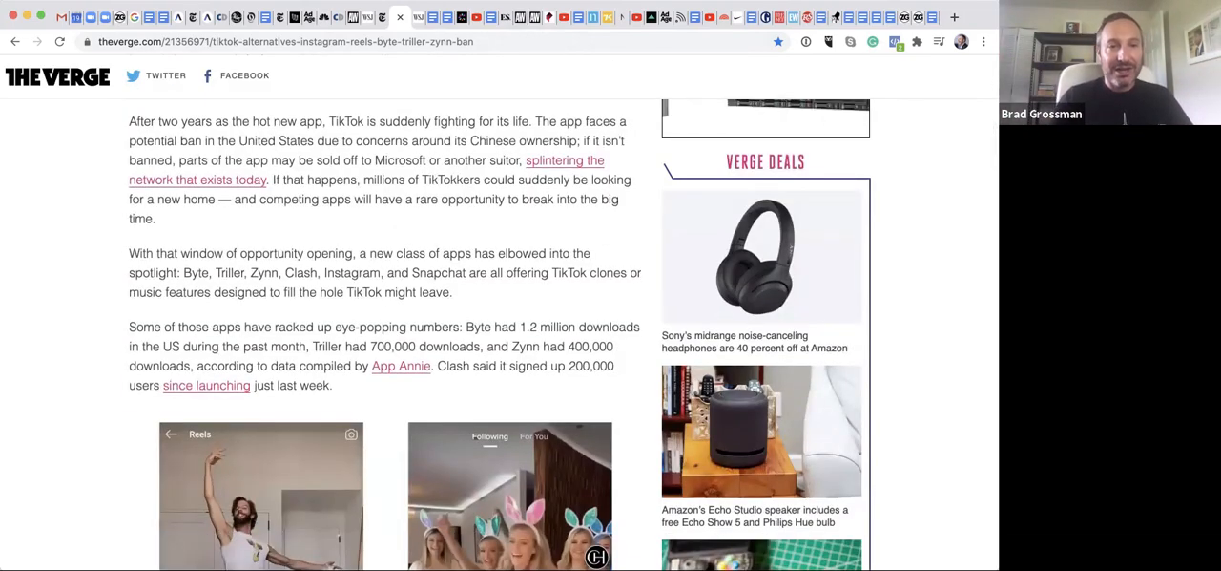
left_click_drag(185, 273, 451, 292)
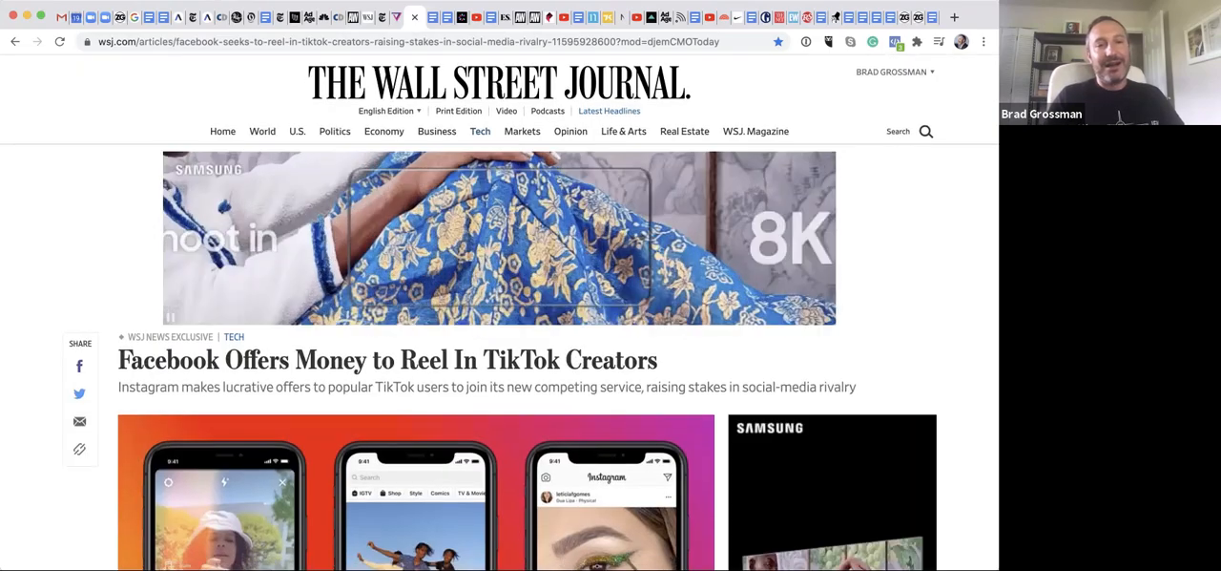
Select the WSJ Facebook-pays-TikTok-creators headline and most of its subheading.
scroll("down", 3)
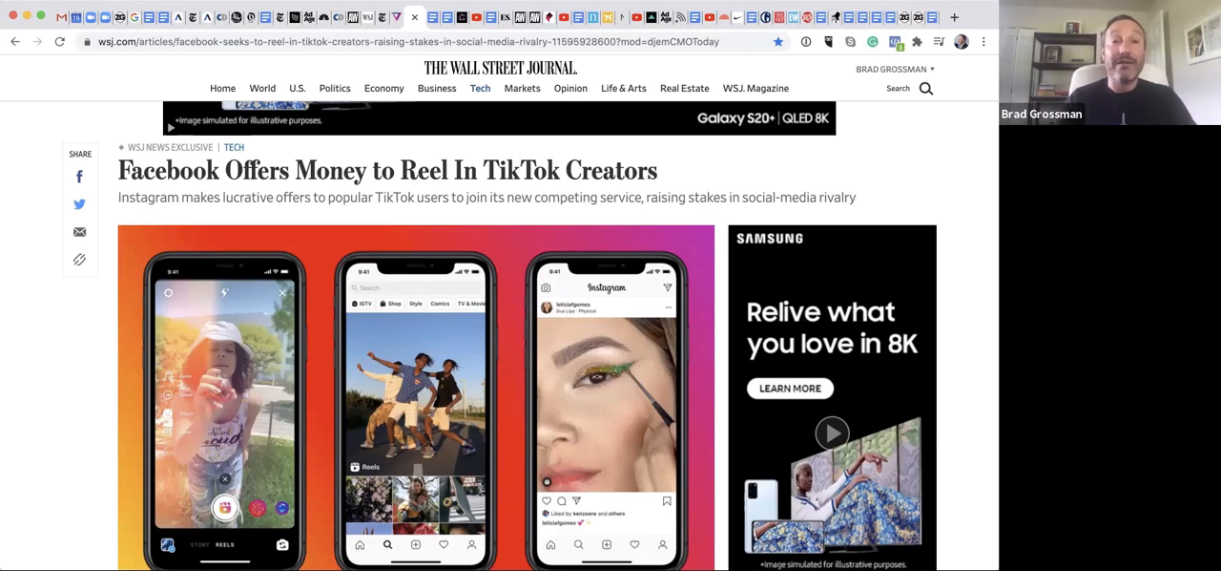
left_click_drag(226, 170, 547, 170)
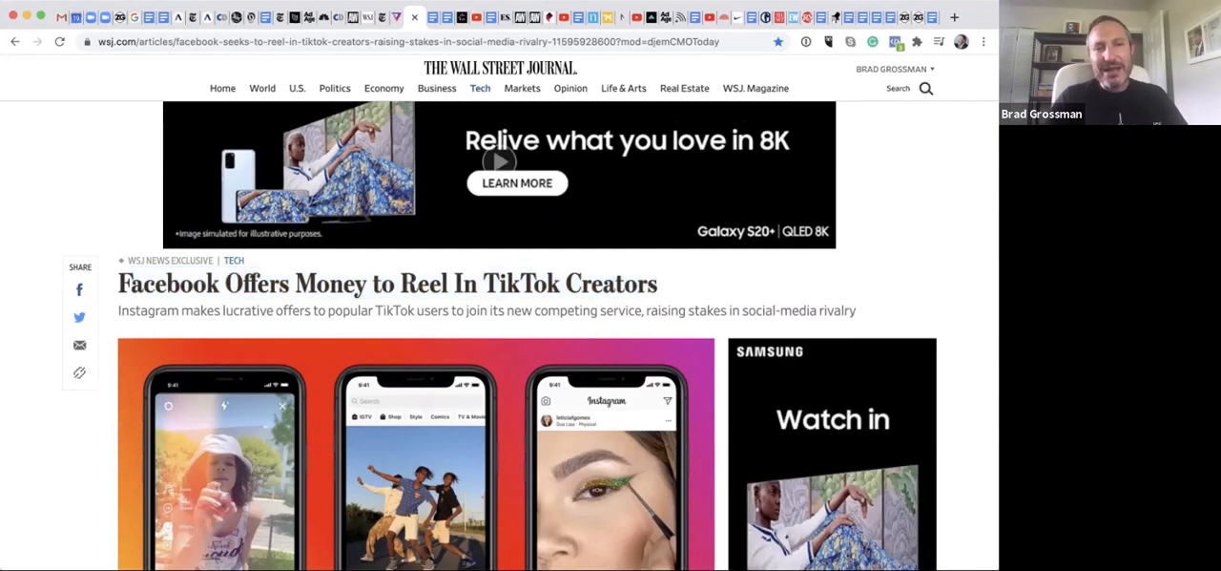
left_click_drag(118, 283, 598, 311)
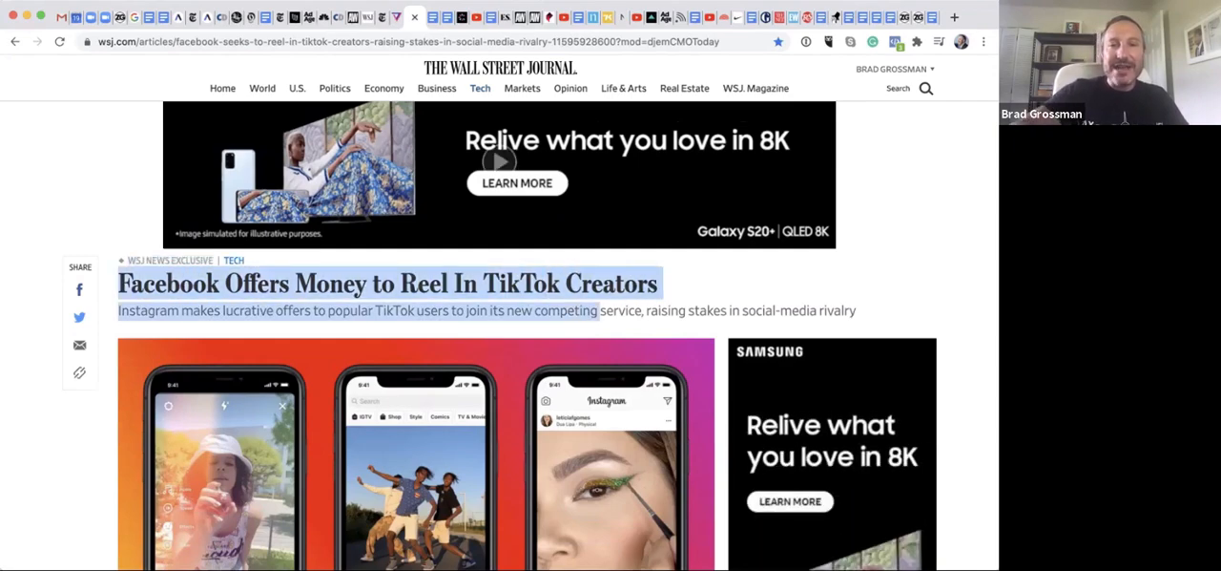